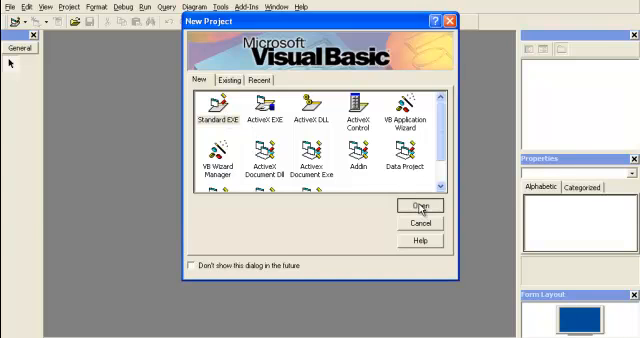
Choose Standard EXE in the New Project dialog to get a blank Form1.
left_click(417, 205)
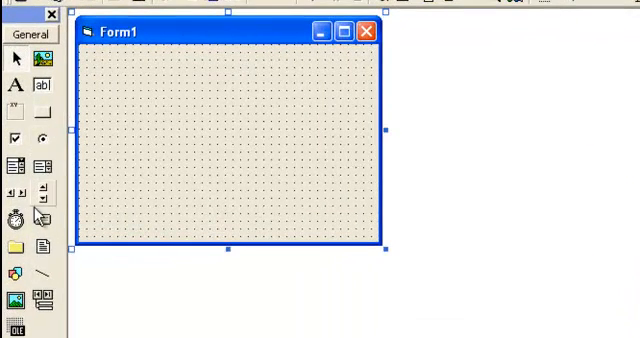
mouse_move(40, 320)
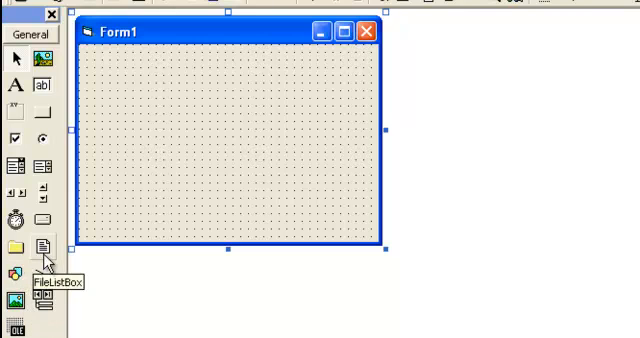
mouse_move(15, 220)
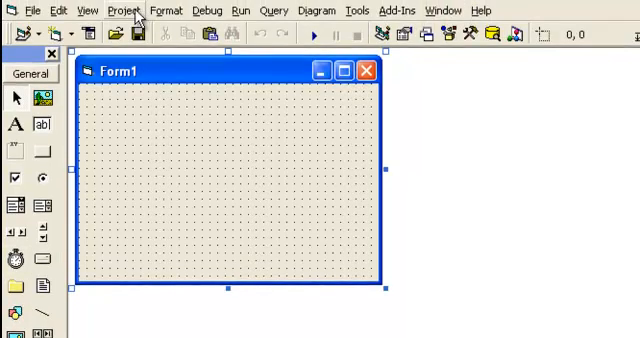
Tick Microsoft Winsock Control 6.0 (SP6) in the Project Components list.
left_click(89, 10)
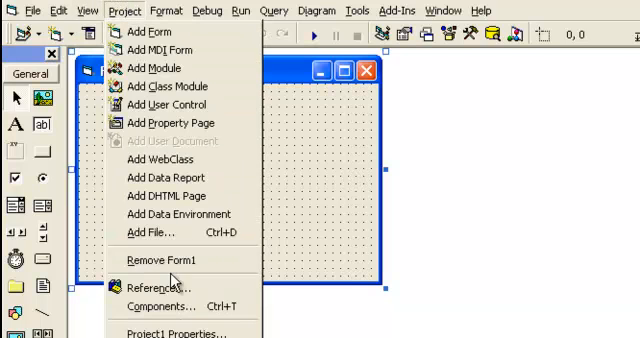
mouse_move(165, 307)
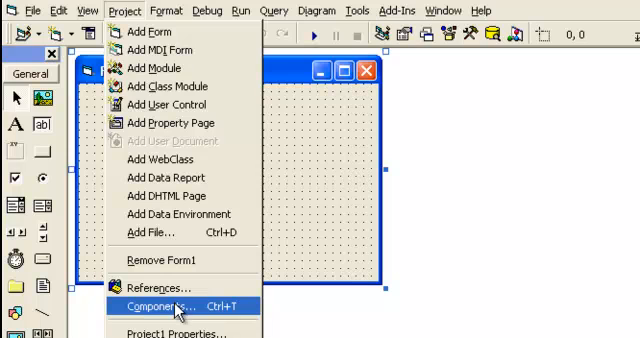
left_click(160, 306)
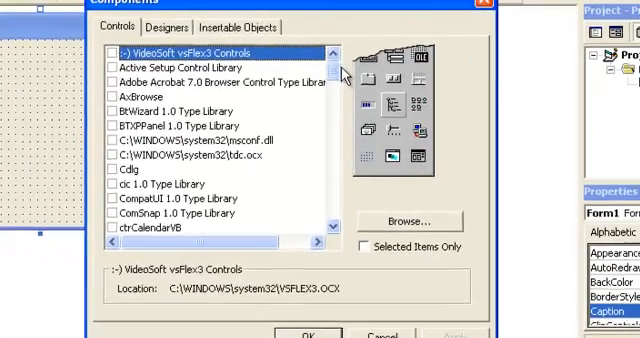
scroll("down", 3)
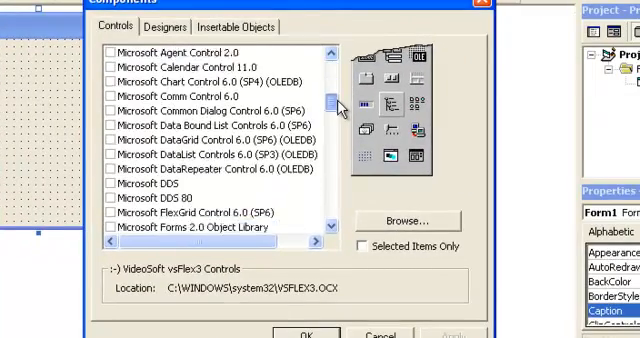
scroll("down", 3)
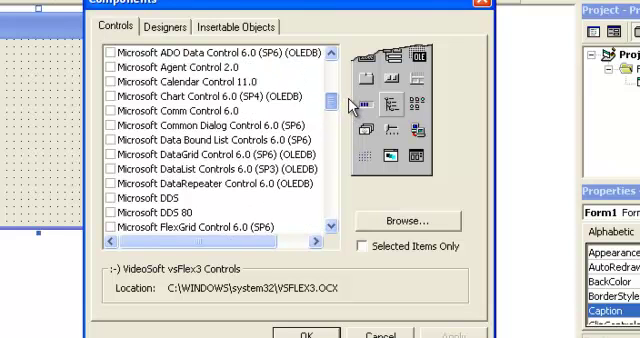
scroll("up", 3)
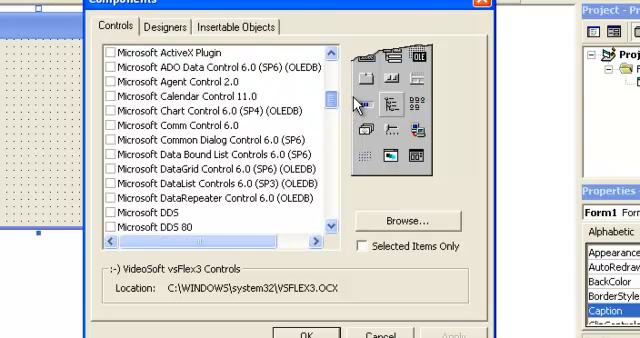
scroll("down", 3)
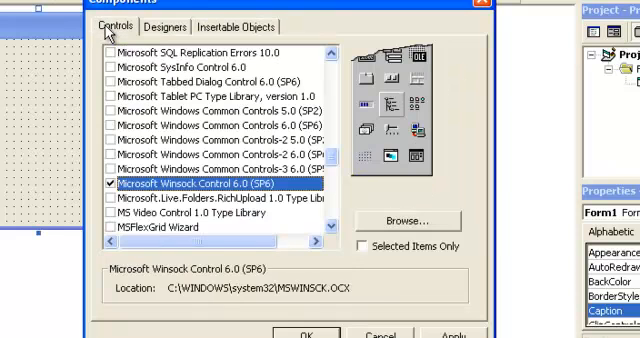
mouse_move(154, 152)
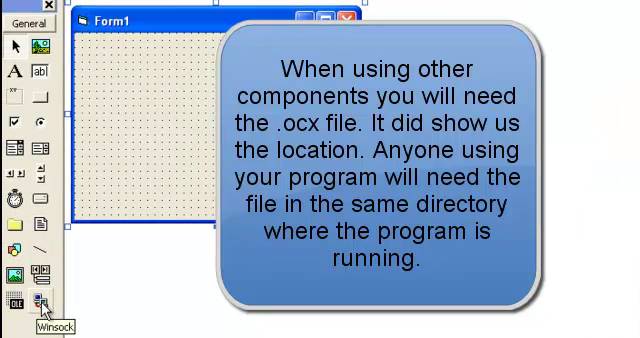
mouse_move(75, 250)
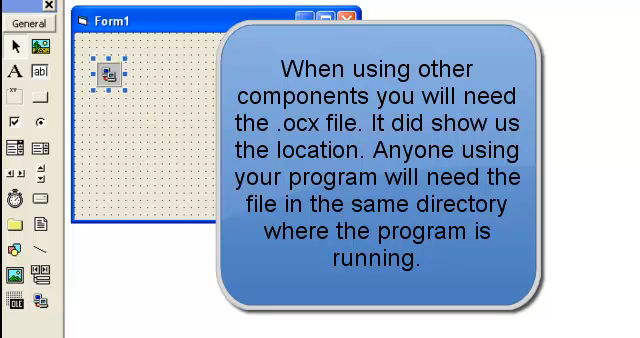
Draw a Winsock control from the toolbox onto Form1.
left_click(81, 10)
type("'N")
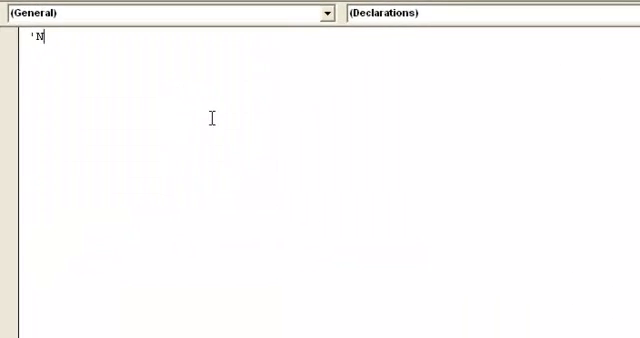
Write the Declarations comment 'Note: This Form Uses The Microsoft Winsock Control 6.0 Component.'.
type("ote: Winsock")
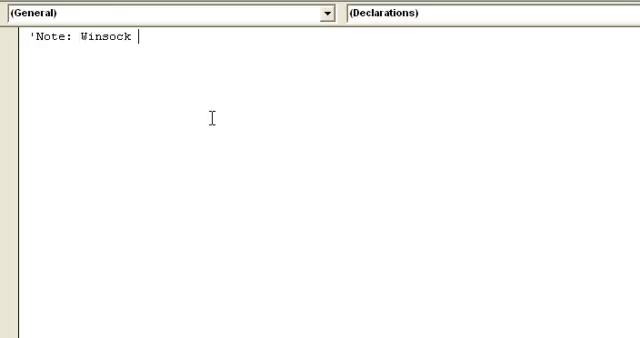
type("Control 6.")
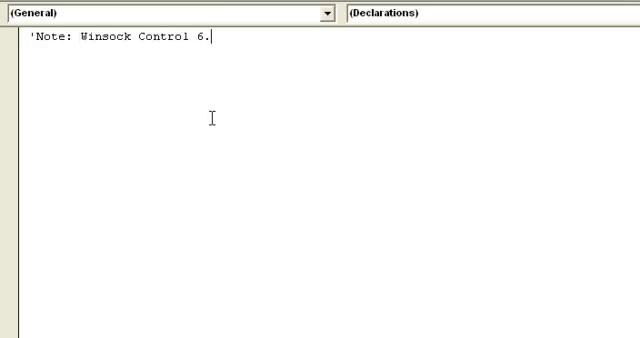
type("0 Component")
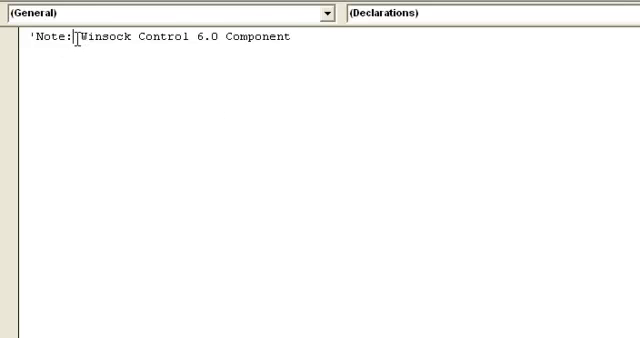
type("This Form Uses T")
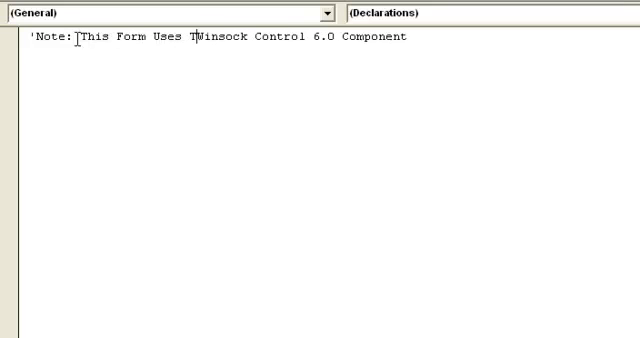
type("he Microsoft")
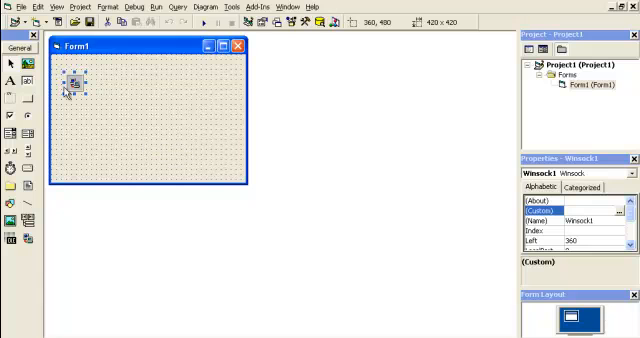
Drag Winsock1 to Form1's top-left corner, changing Left from 360 to 120.
left_click_drag(70, 82, 62, 67)
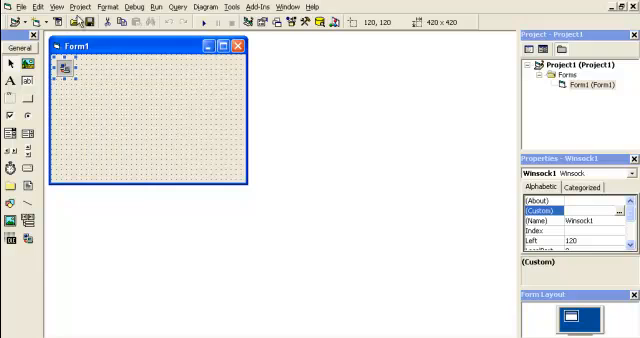
left_click(93, 8)
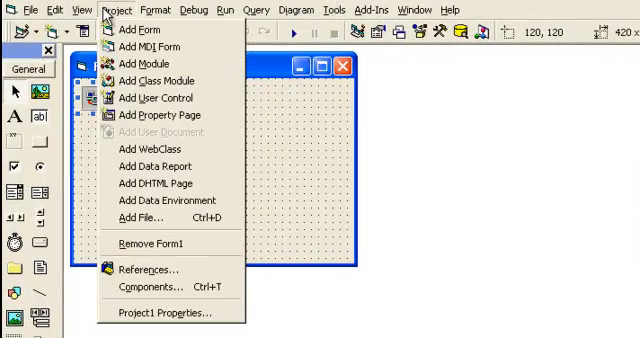
mouse_move(160, 269)
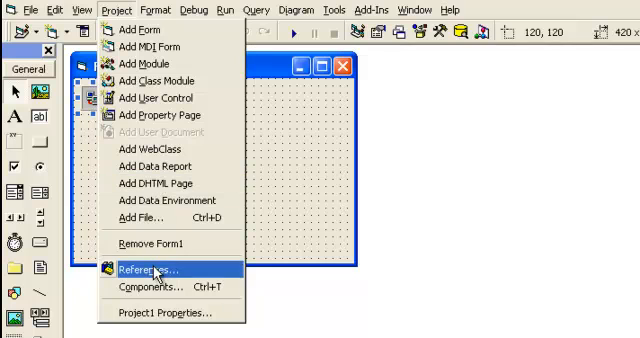
mouse_move(150, 287)
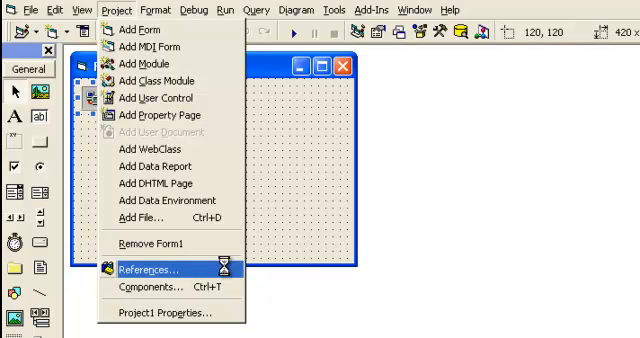
Reference Microsoft ActiveX Data Objects 2.8 Library and Recordset 2.8 Library in the project.
left_click(150, 269)
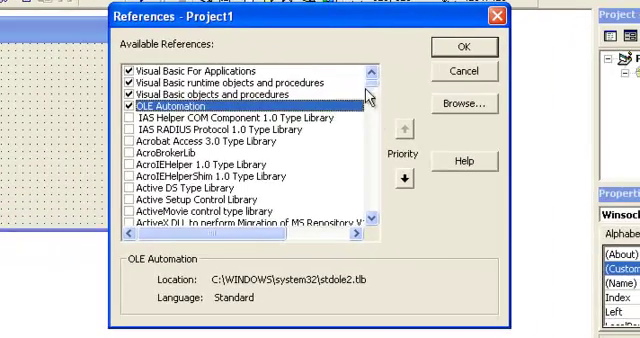
scroll("down", 3)
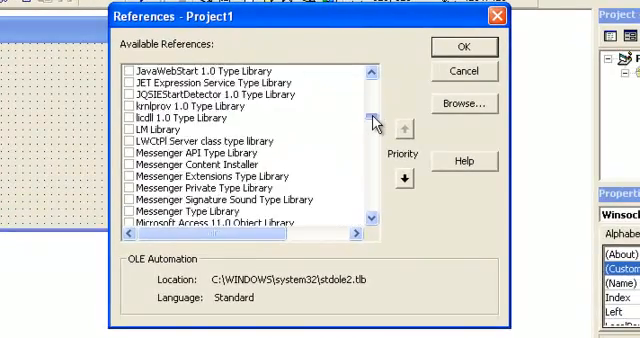
scroll("down", 3)
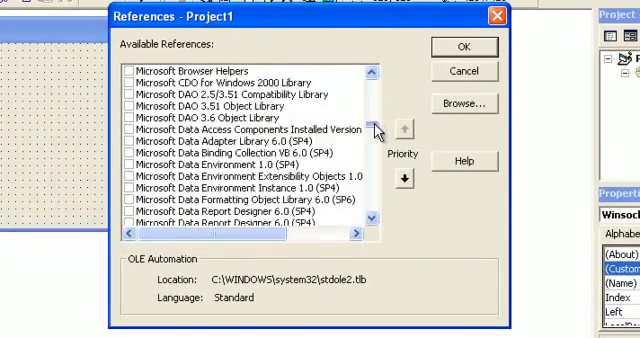
scroll("up", 3)
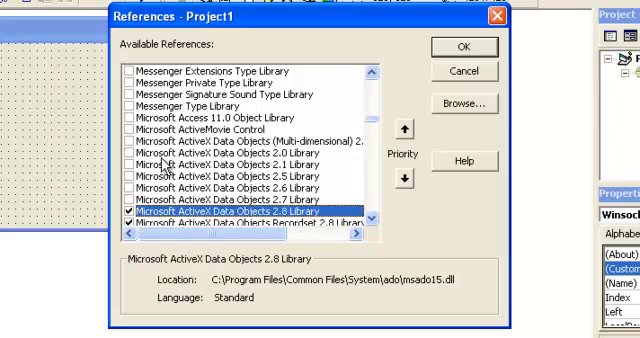
mouse_move(373, 219)
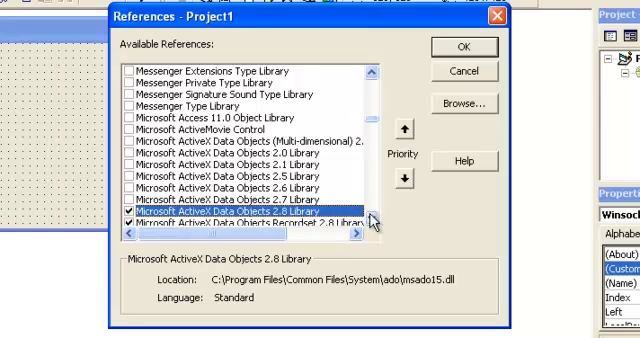
scroll("down", 3)
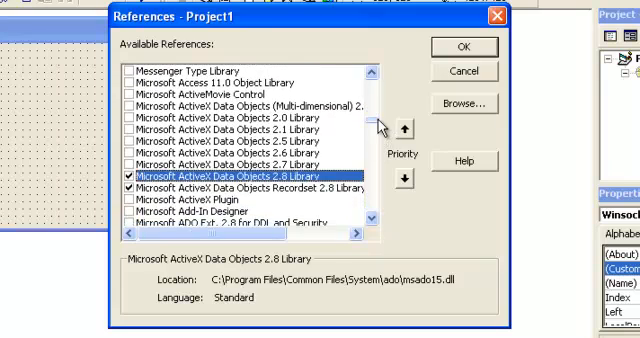
scroll("down", 3)
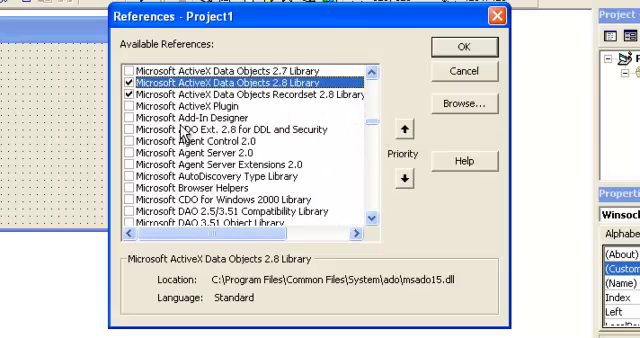
left_click(240, 129)
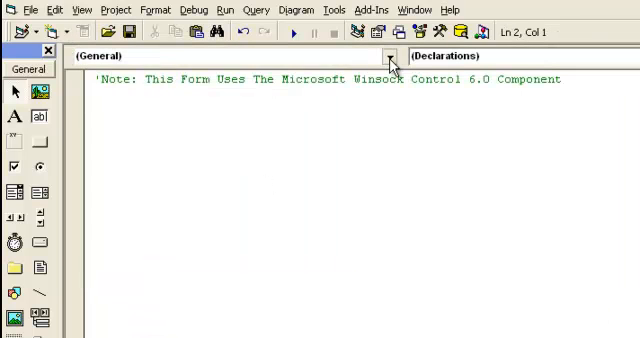
Create Form_Load and declare 'Dim catObject As Catalog' using IntelliSense.
left_click(388, 56)
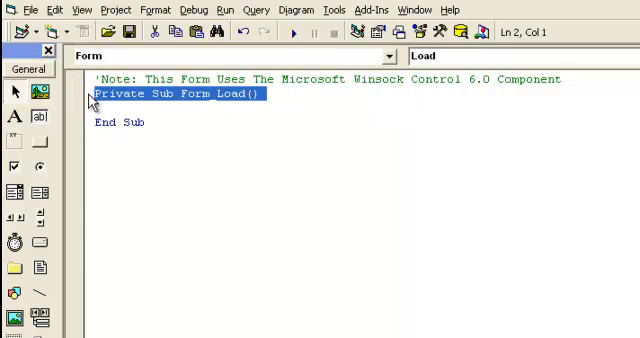
left_click(166, 116)
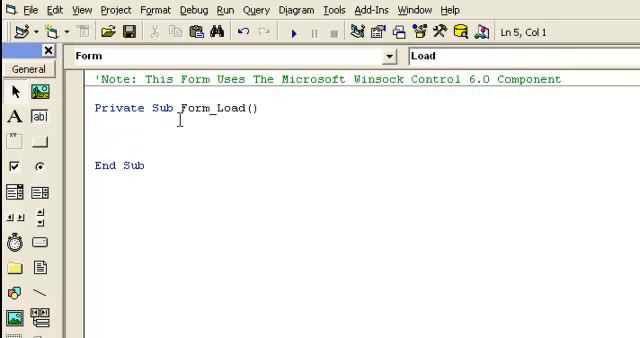
type("Dim")
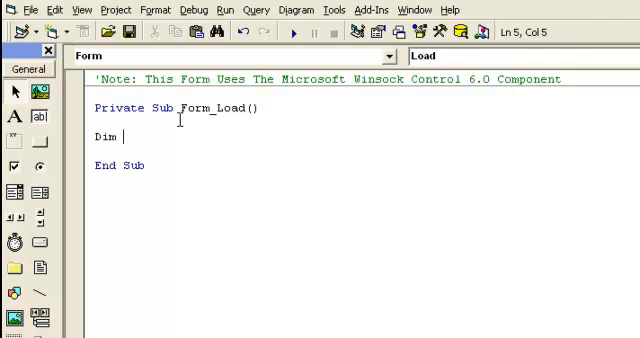
type("calendar As Cla")
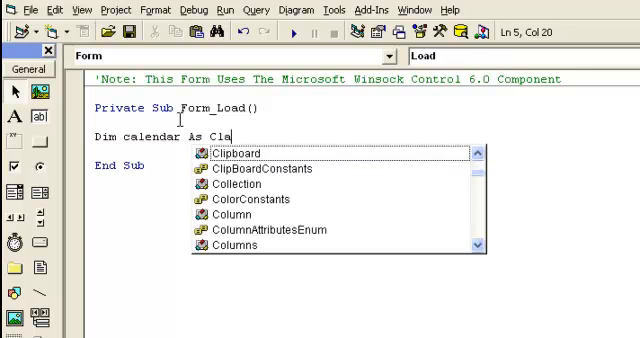
key("Backspace")
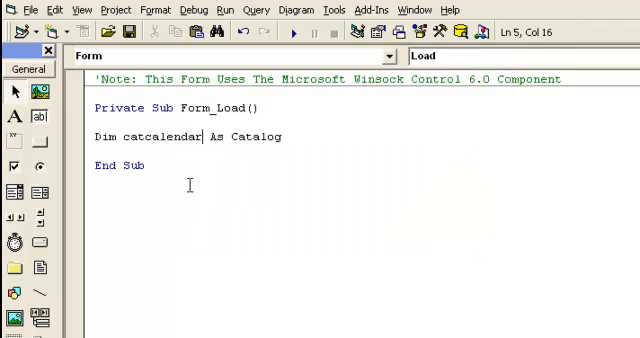
key("BackSpace")
type("Object")
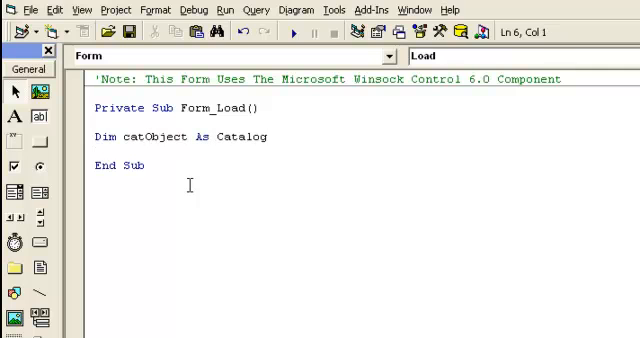
left_click(270, 136)
type("'")
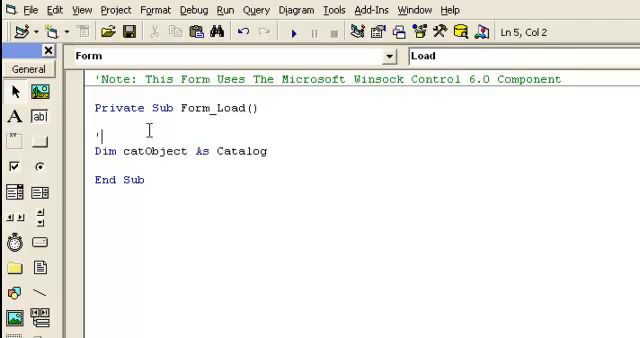
Add a 'Declare comment above the Dim line and delete its Catalog type.
type("Declare")
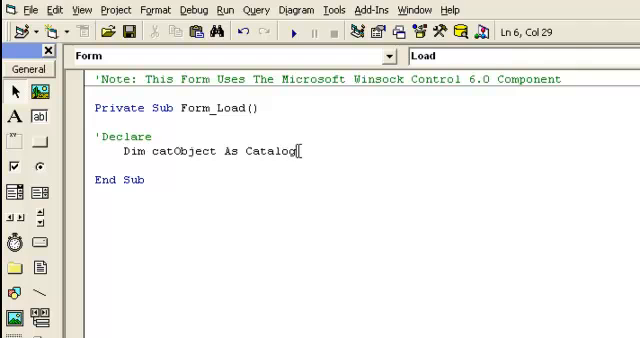
double_click(271, 151)
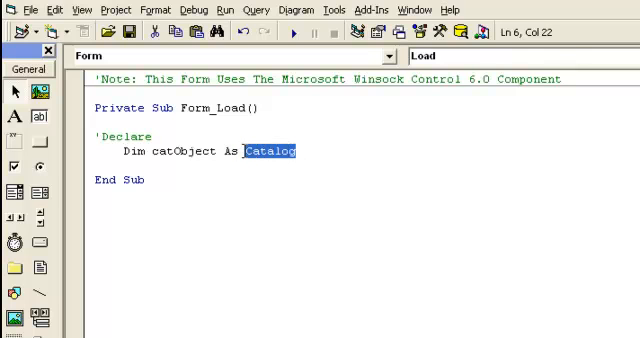
mouse_move(251, 161)
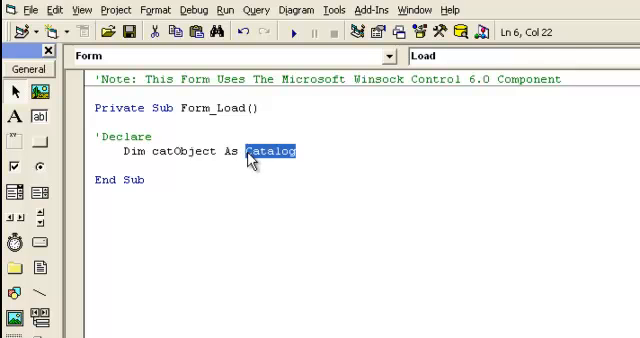
key("Delete")
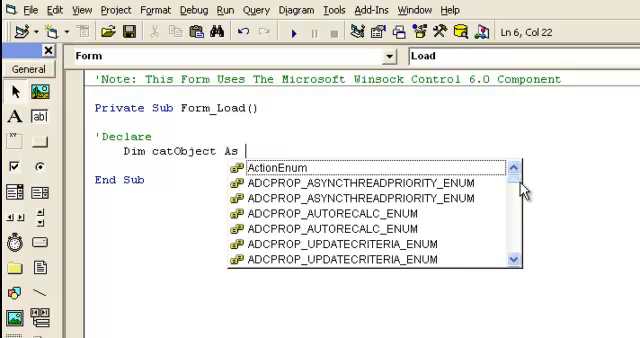
Type Catalo after As and accept Catalog as catObject's type.
scroll("down", 3)
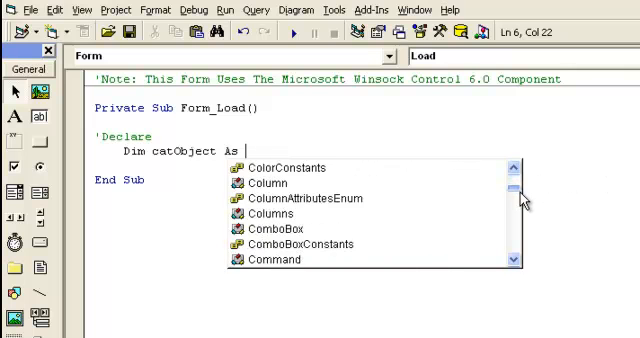
scroll("down", 3)
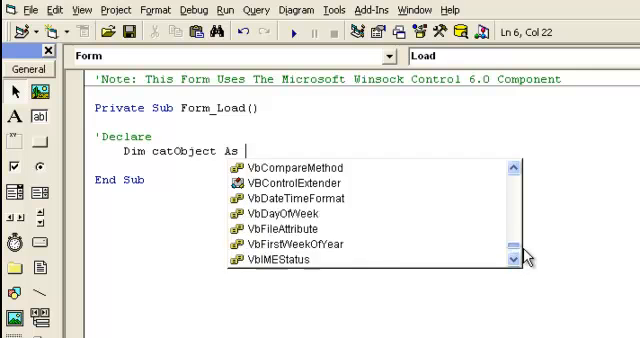
scroll("up", 3)
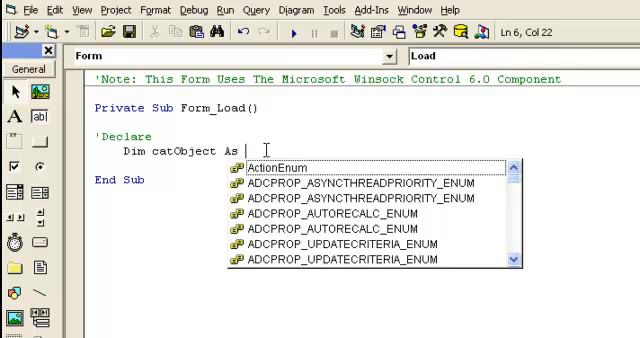
type("Catalog")
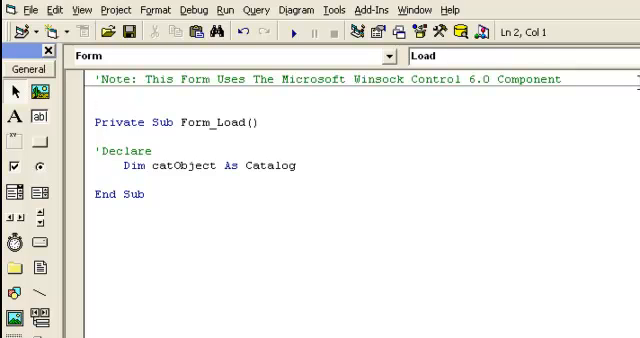
left_click(95, 92)
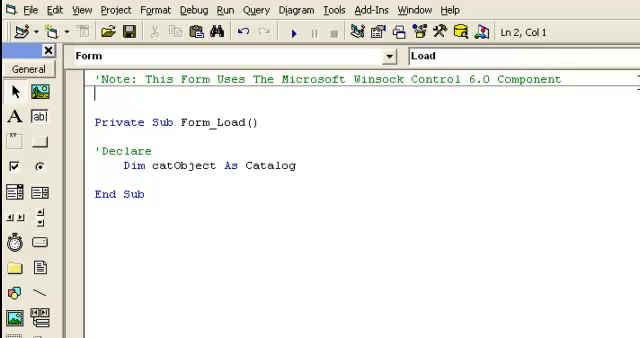